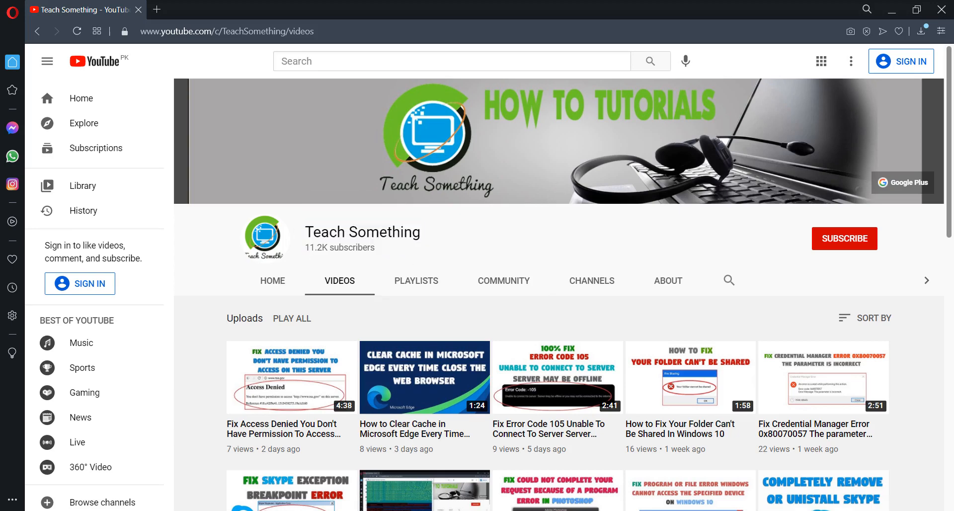
Step: Note "Fix Windows 10 Can't Remove Windows Hello Pin Error" in Notepad and minimize it
type("Fix Windows 10 Can't Remove Windows Hello Pin Error")
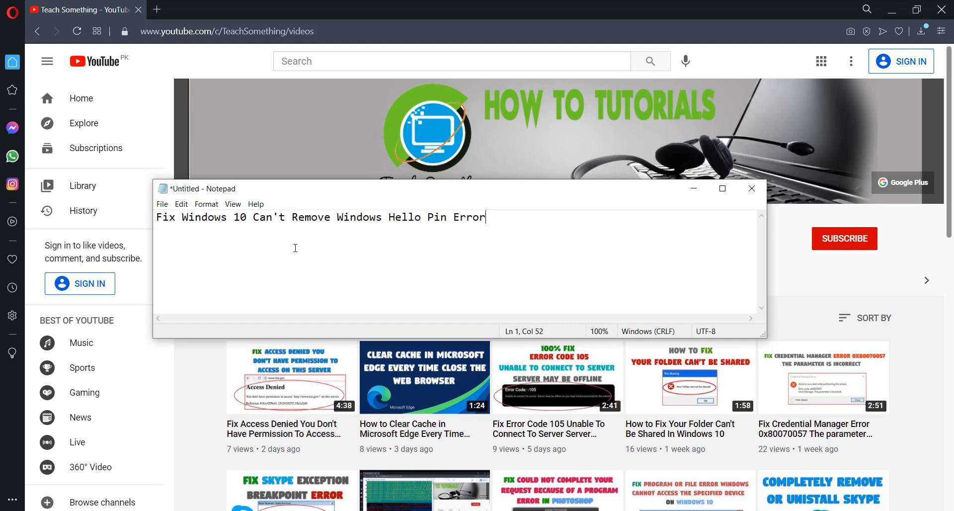
mouse_move(394, 242)
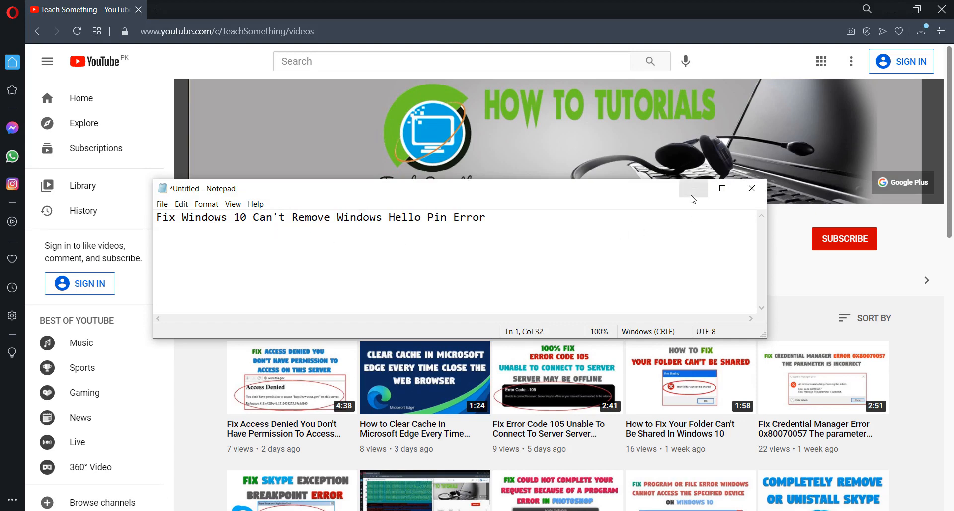
left_click(692, 187)
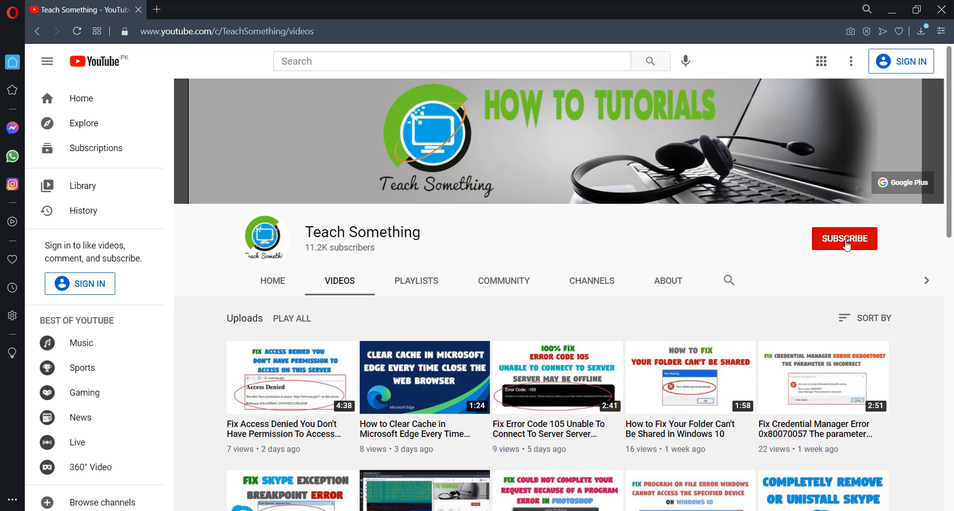
mouse_move(450, 242)
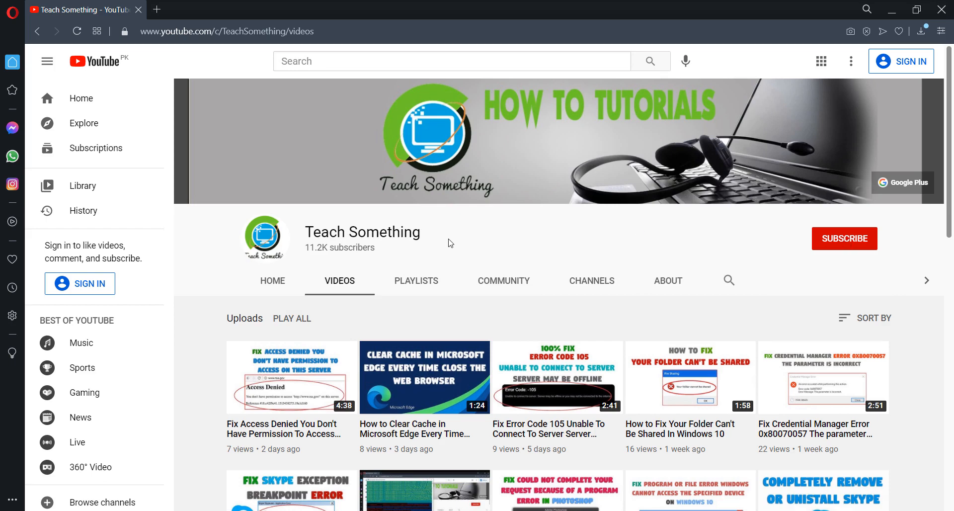
mouse_move(473, 242)
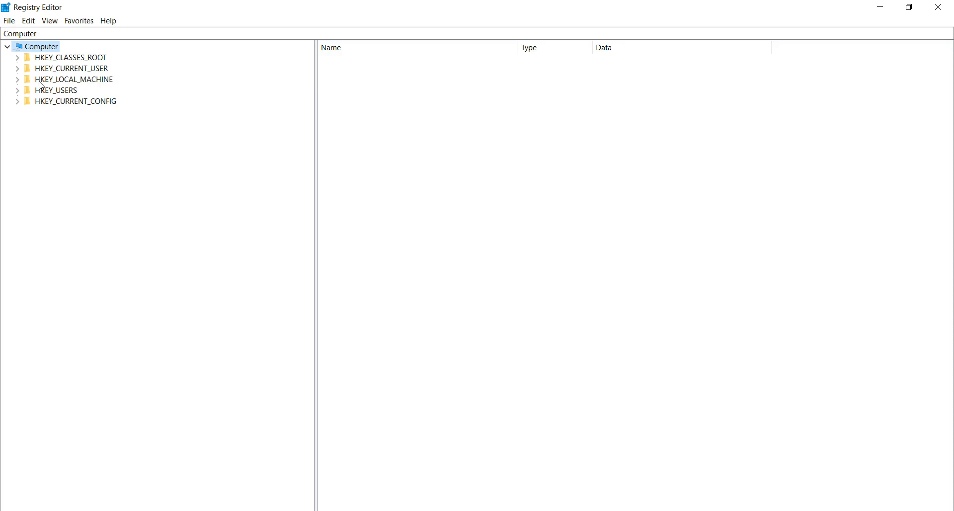
Step: Expand HKEY_LOCAL_MACHINE and then its SOFTWARE key to list the subkeys
left_click(74, 80)
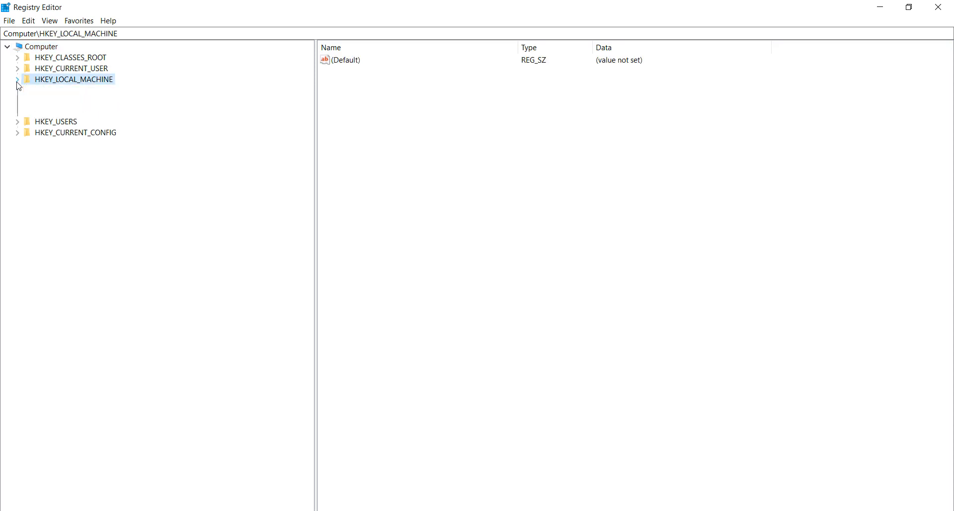
left_click(18, 79)
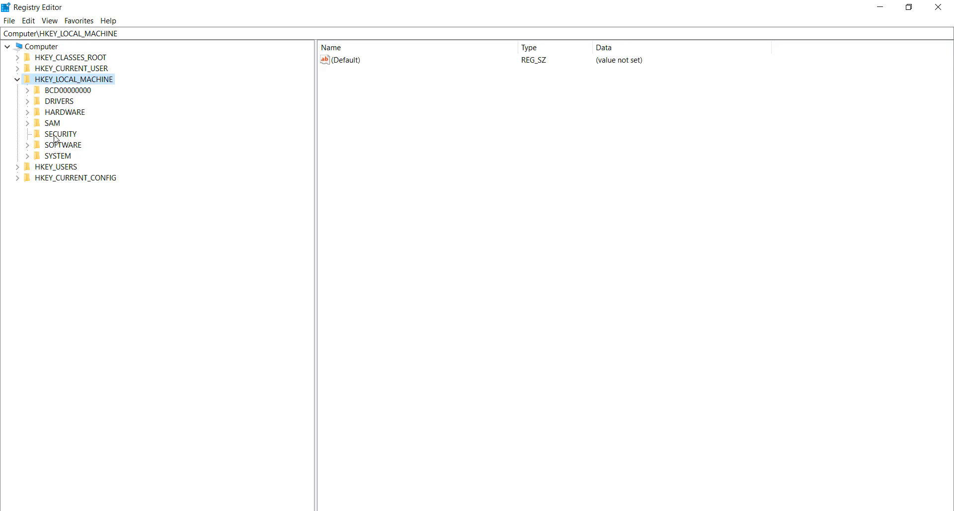
left_click(28, 145)
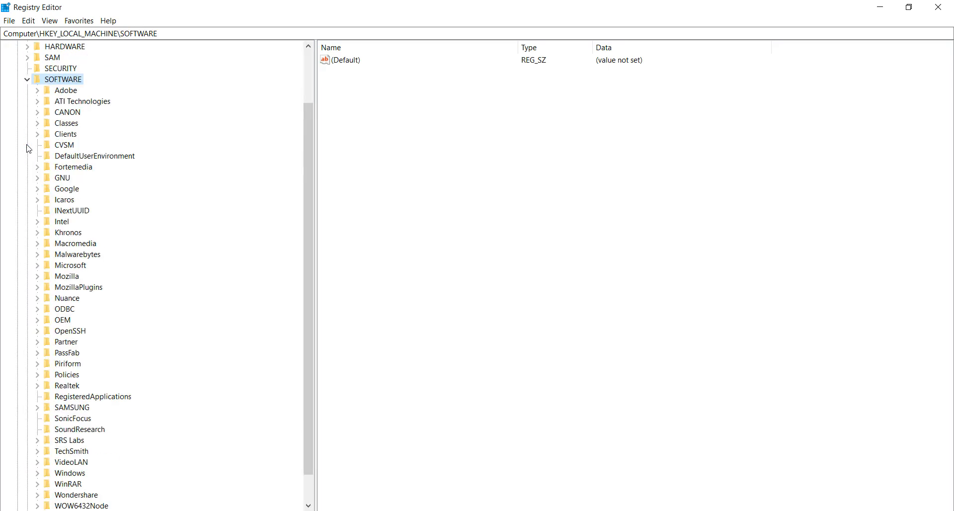
scroll("down", 3)
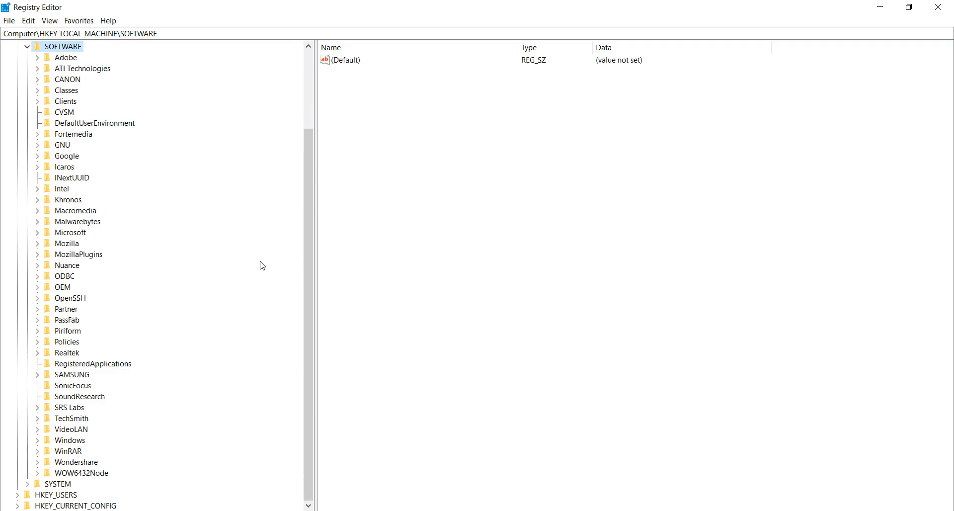
mouse_move(54, 209)
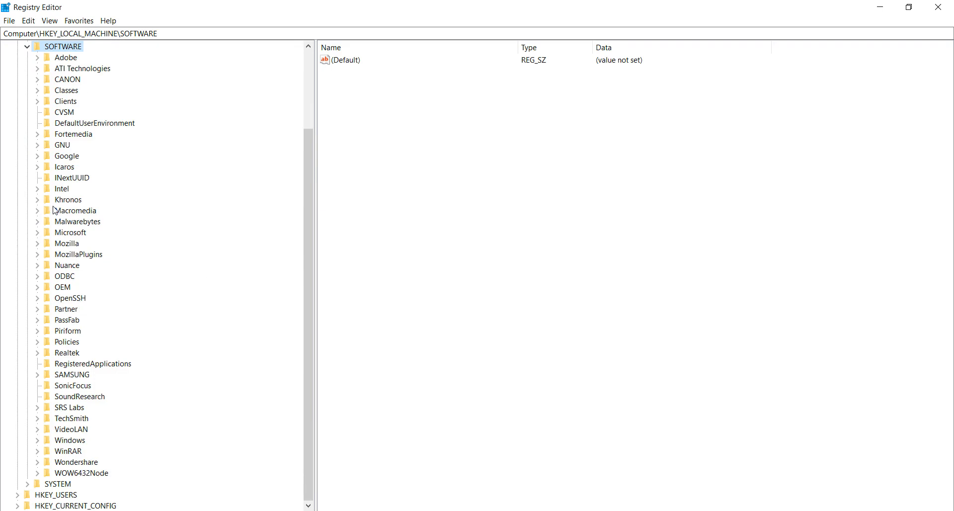
Step: Expand the Microsoft key under SOFTWARE and scroll down its subkeys
left_click(71, 232)
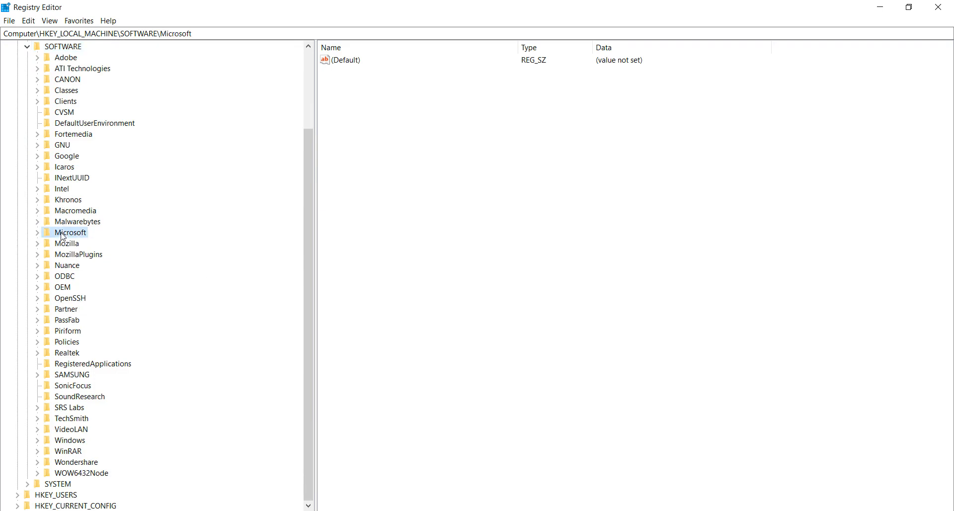
left_click(37, 233)
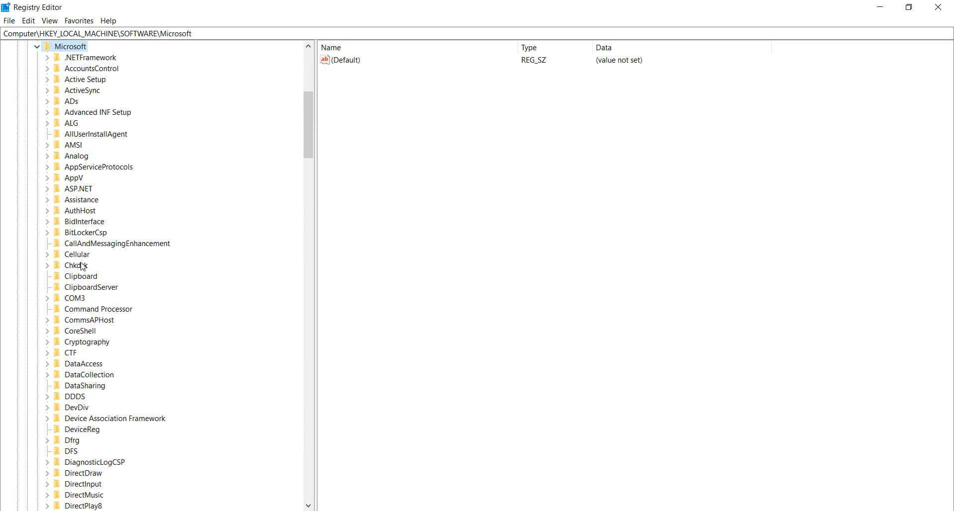
mouse_move(113, 329)
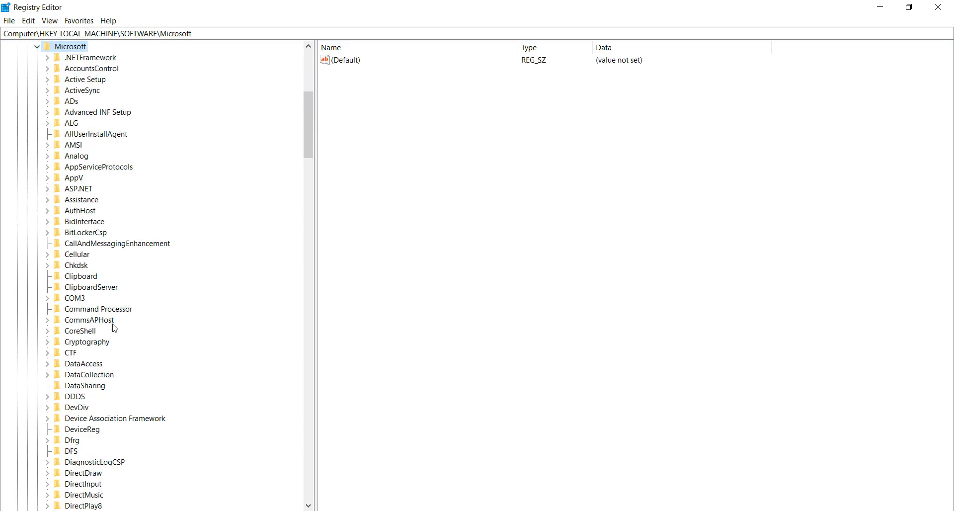
scroll("down", 3)
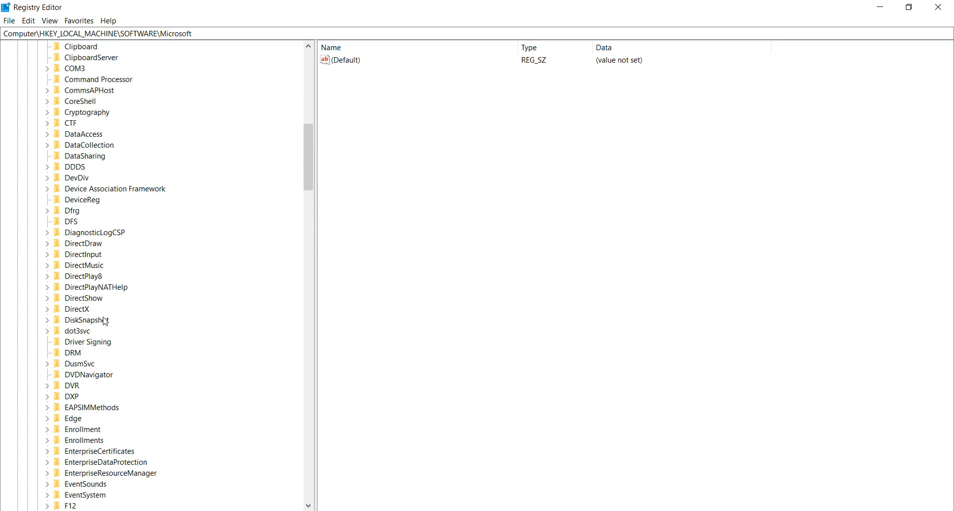
scroll("down", 3)
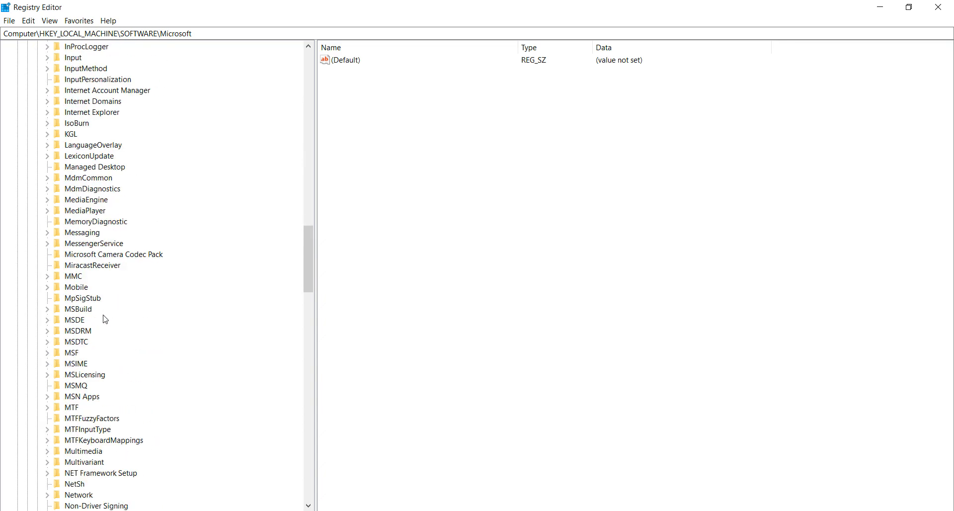
scroll("down", 3)
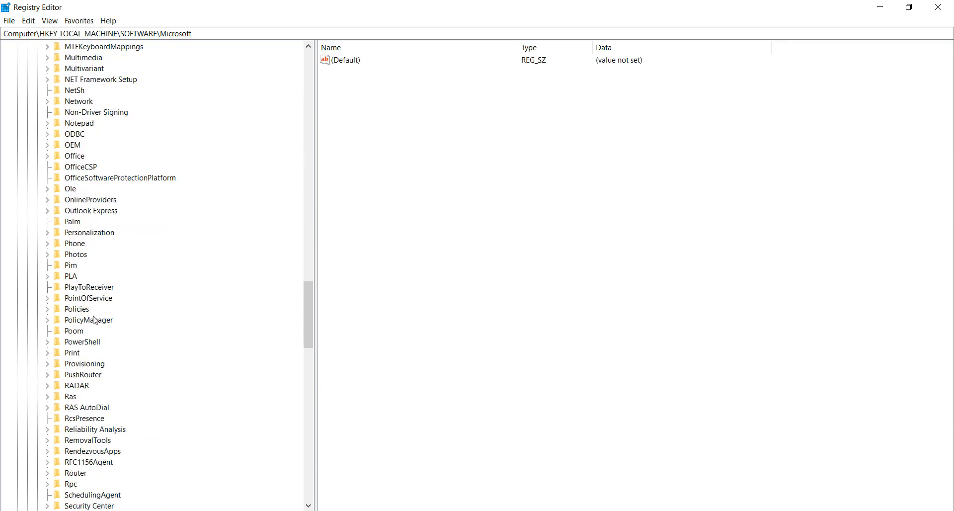
Step: Expand PolicyManager to reach its default subkey with the policy areas listed
left_click(48, 320)
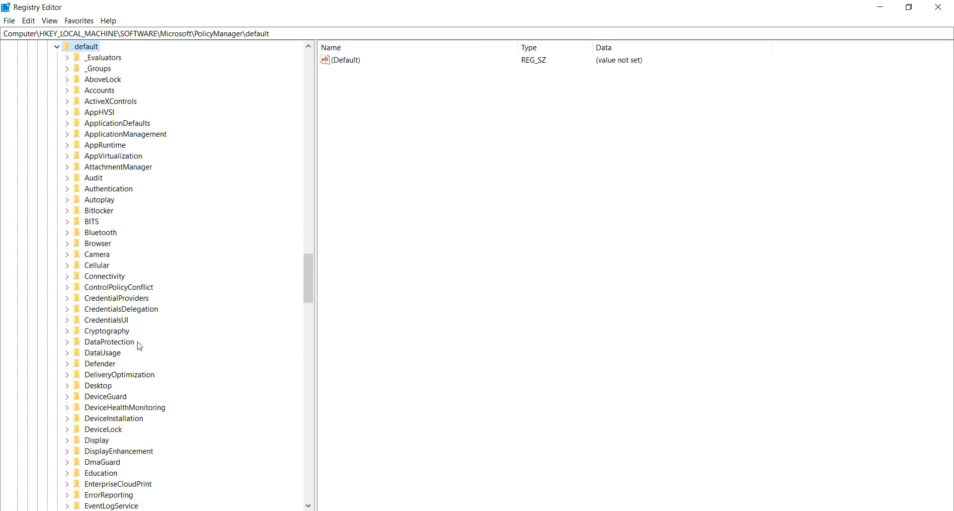
scroll("down", 3)
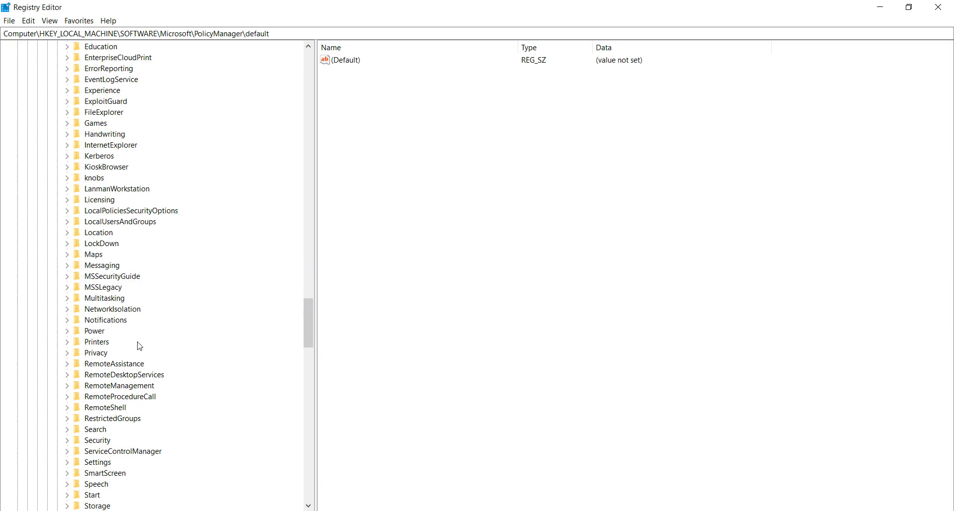
mouse_move(102, 345)
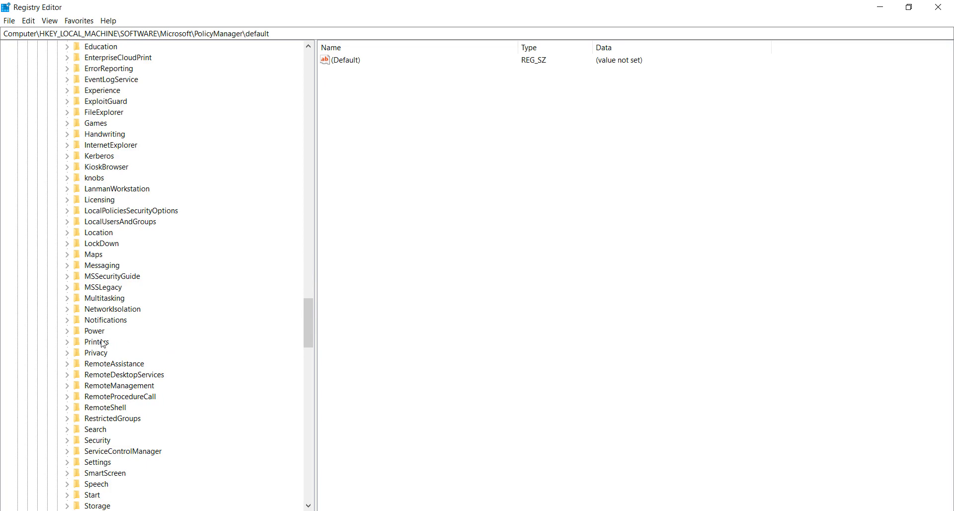
scroll("down", 3)
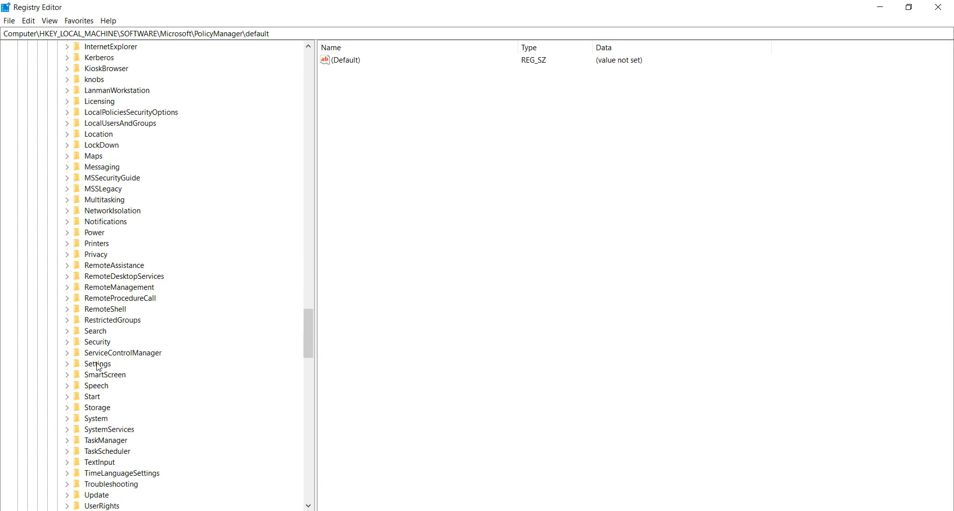
Step: Expand default\Settings and select the AllowSignInOptions key showing value set to 1
left_click(97, 362)
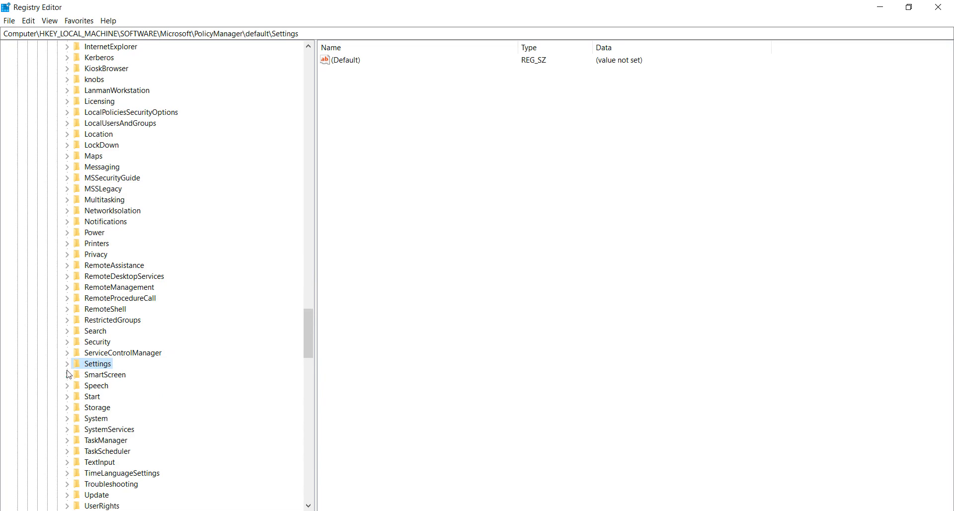
left_click(66, 363)
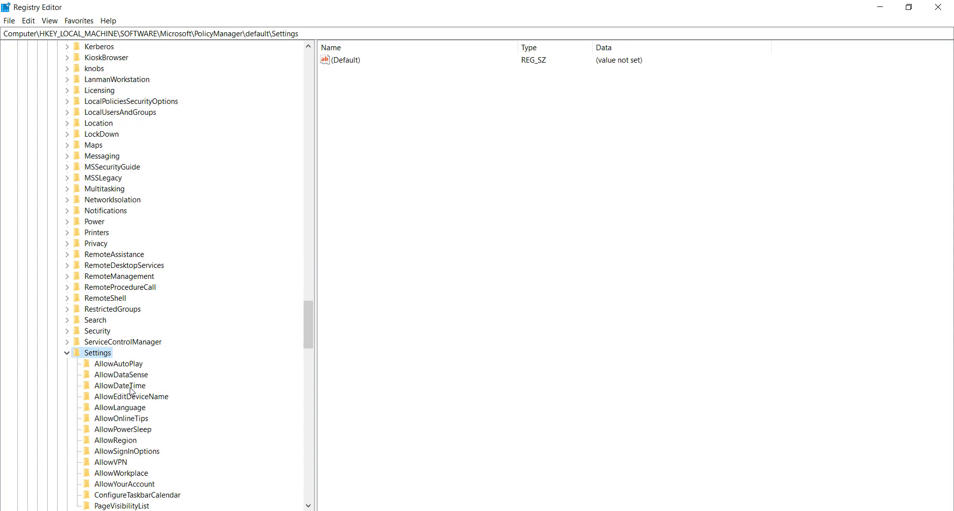
mouse_move(177, 398)
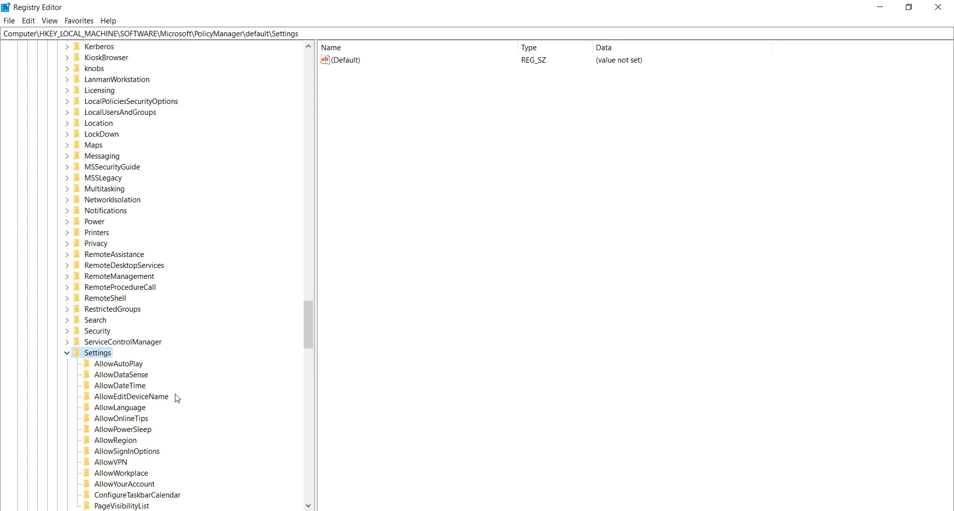
mouse_move(130, 418)
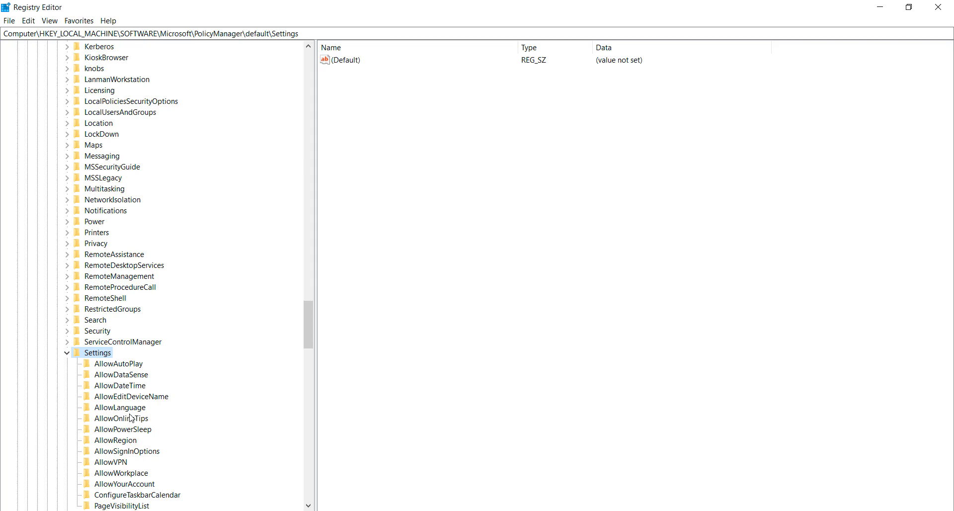
scroll("down", 3)
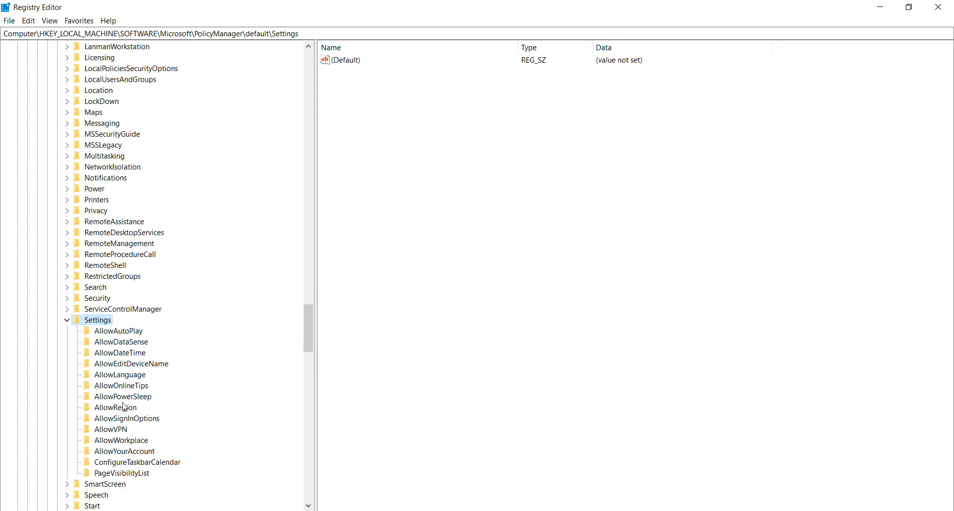
mouse_move(122, 349)
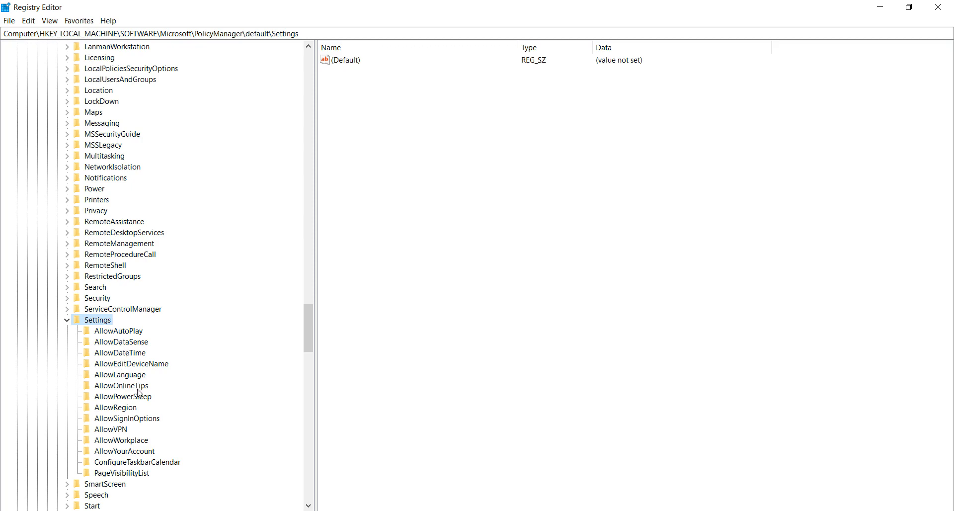
mouse_move(139, 395)
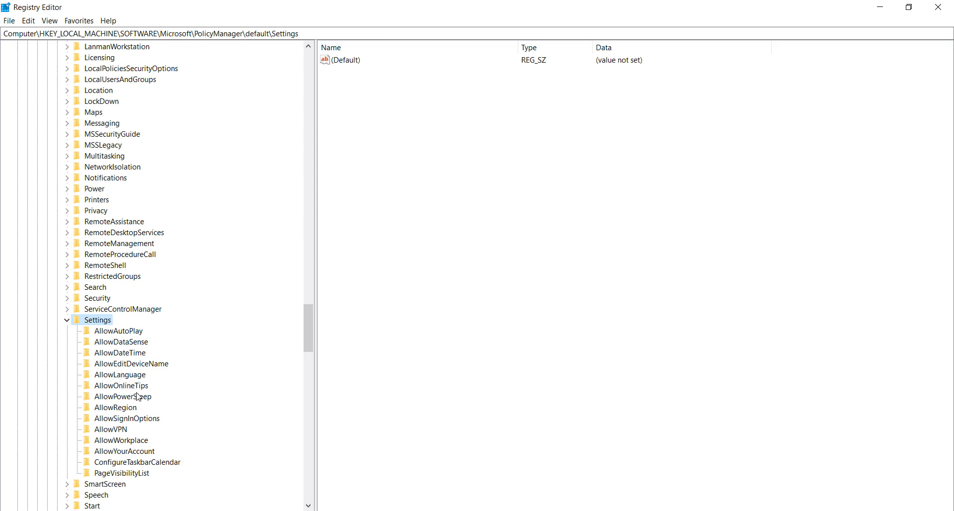
mouse_move(104, 423)
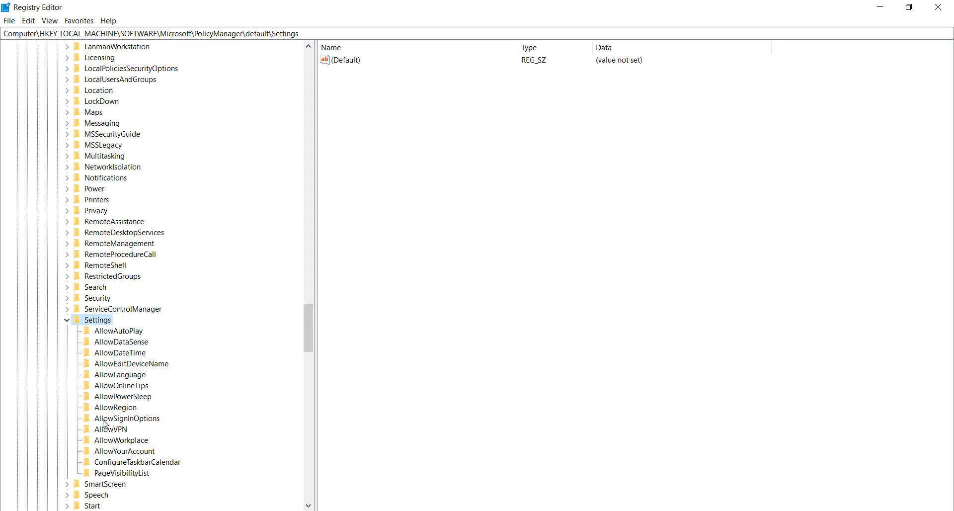
left_click(127, 418)
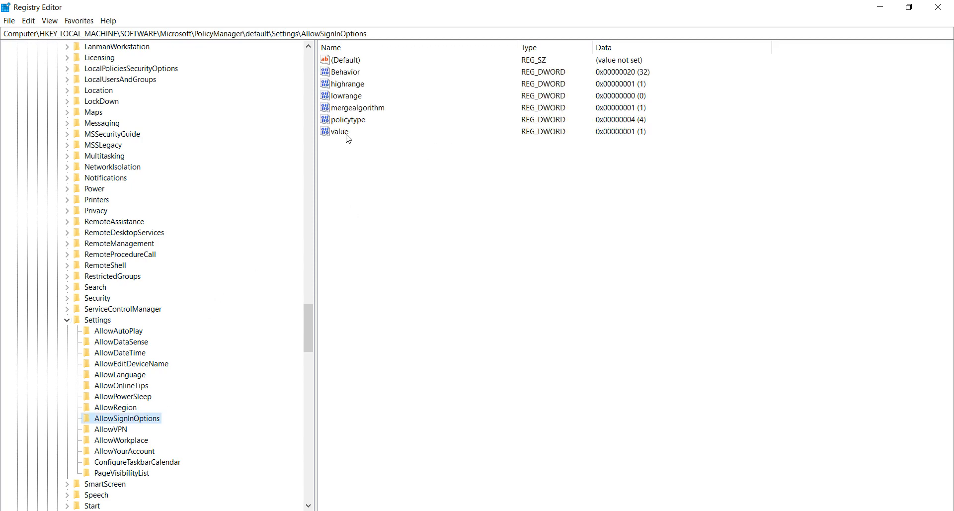
Step: Edit the AllowSignInOptions 'value' DWORD data from 1 to 0 and confirm
double_click(340, 131)
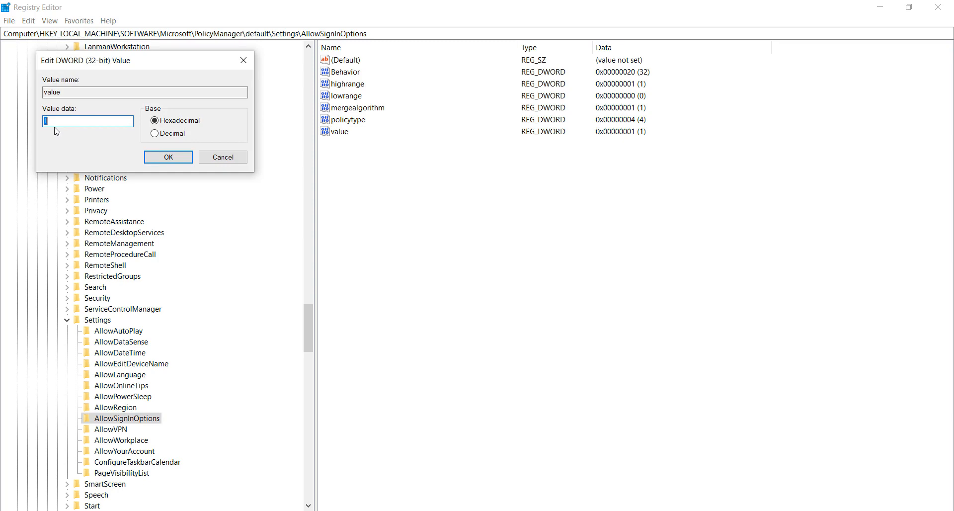
mouse_move(81, 146)
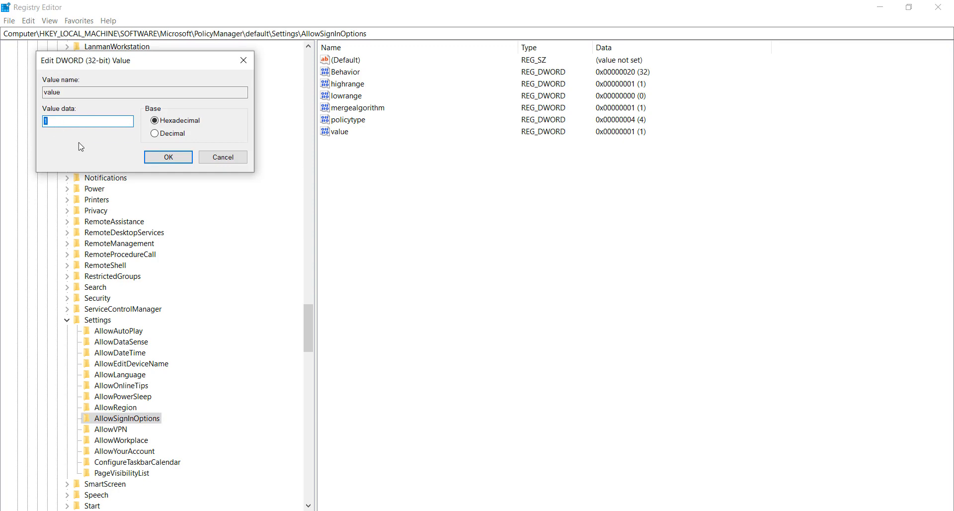
type("0")
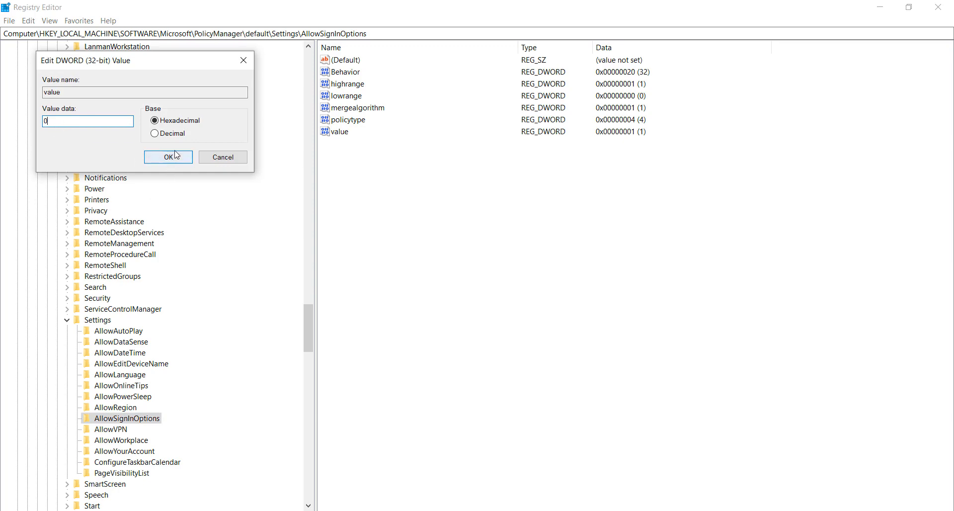
left_click(168, 157)
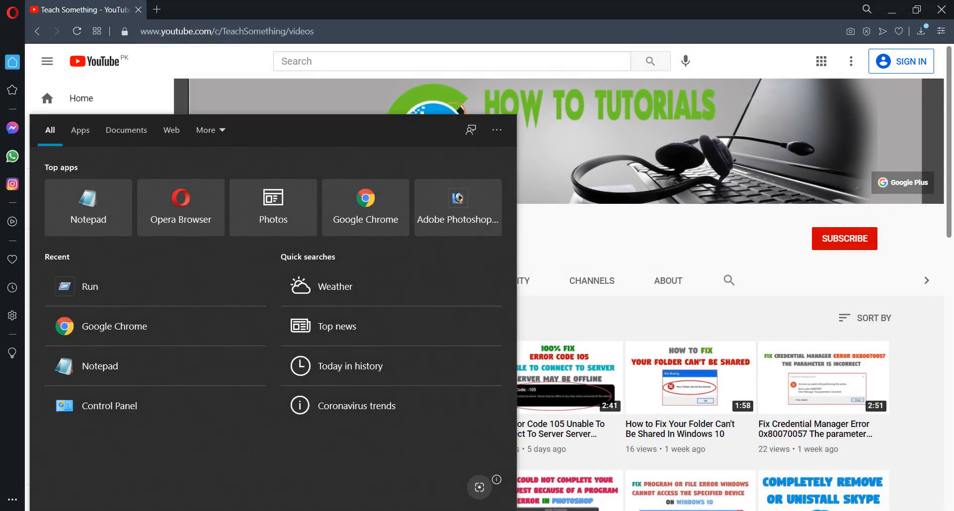
Step: Search Windows for gpedit.msc to find Edit group policy
type("gpedit.m")
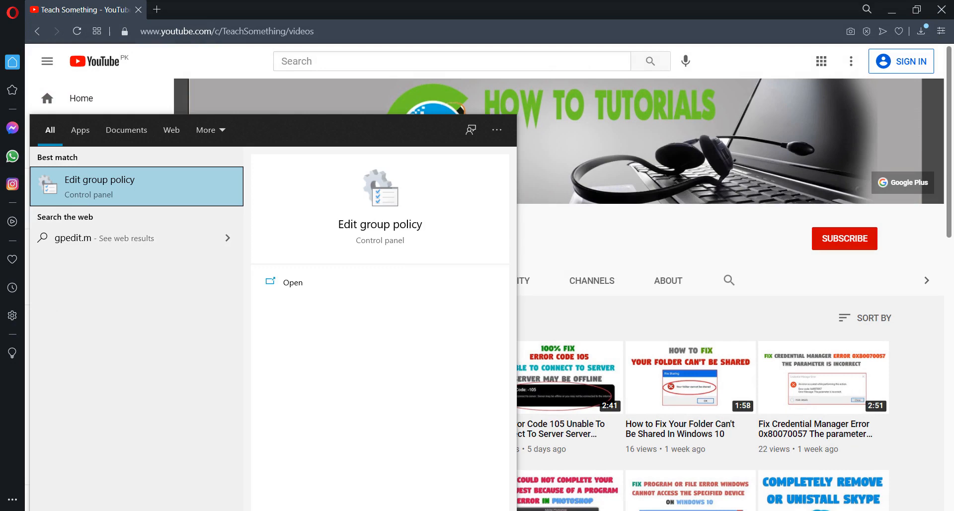
type("sc")
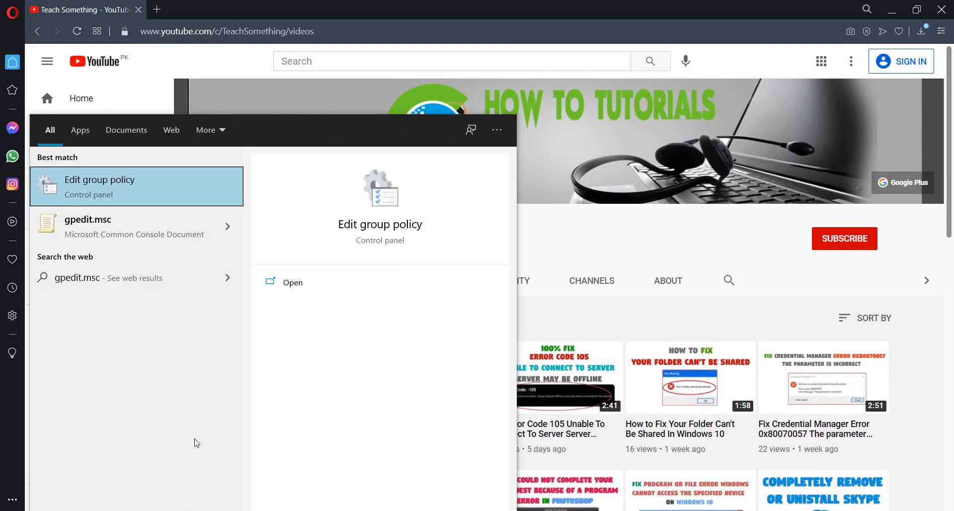
mouse_move(88, 227)
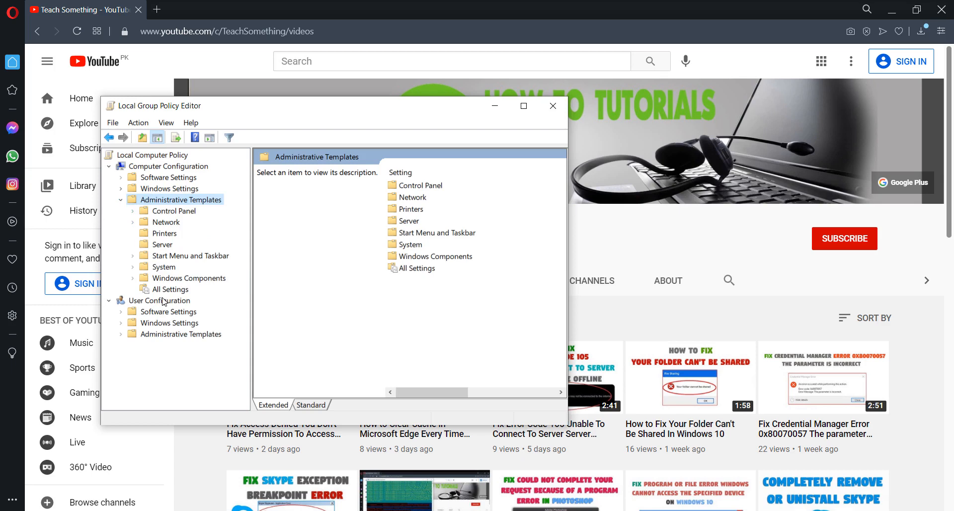
Step: Go to System > Logon, maximize the editor and select Turn on convenience PIN sign-in
left_click(164, 267)
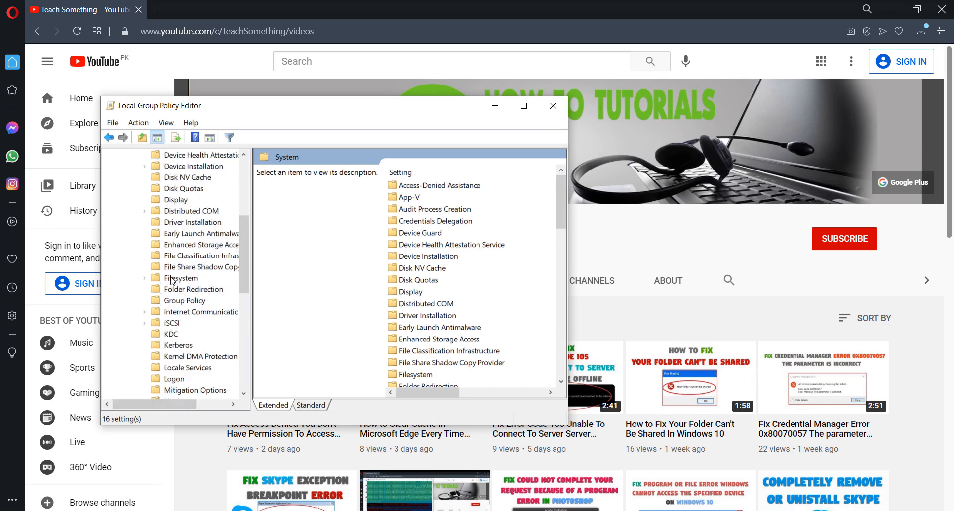
left_click(174, 345)
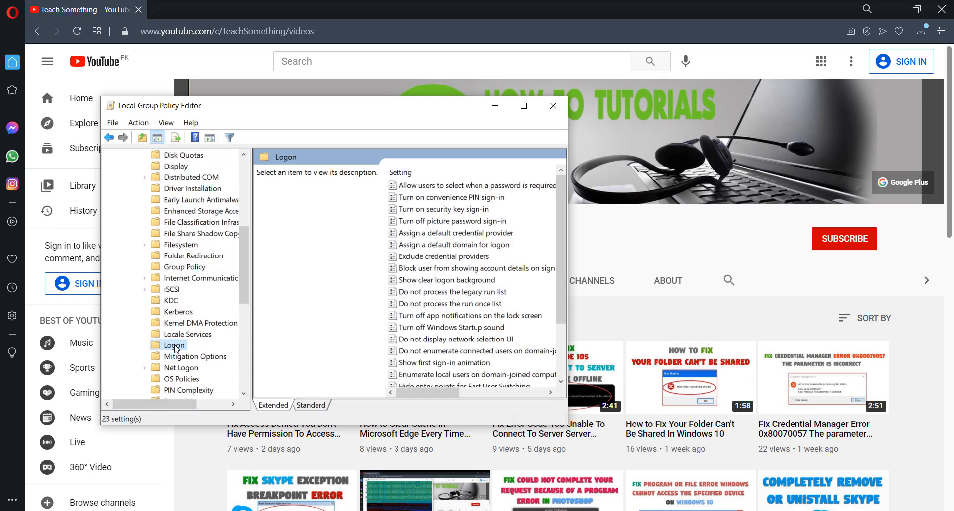
left_click(522, 105)
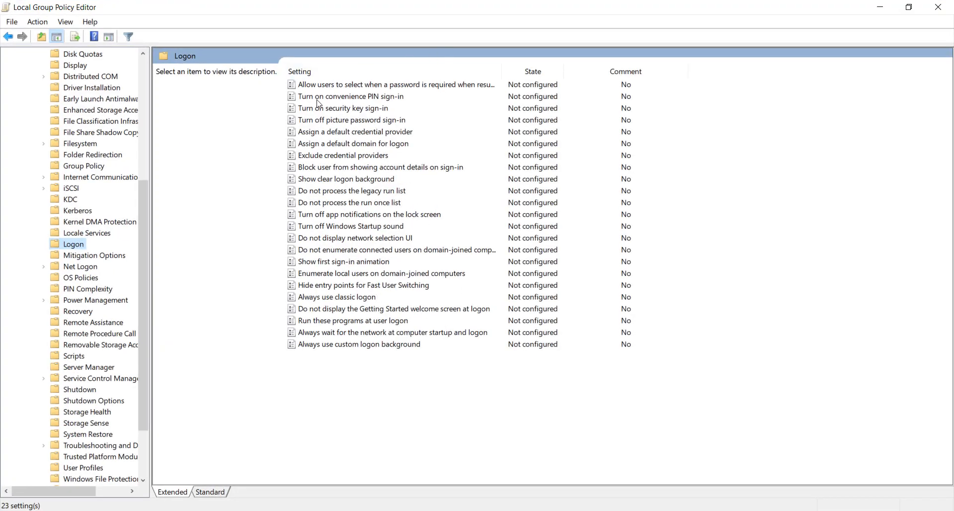
mouse_move(314, 117)
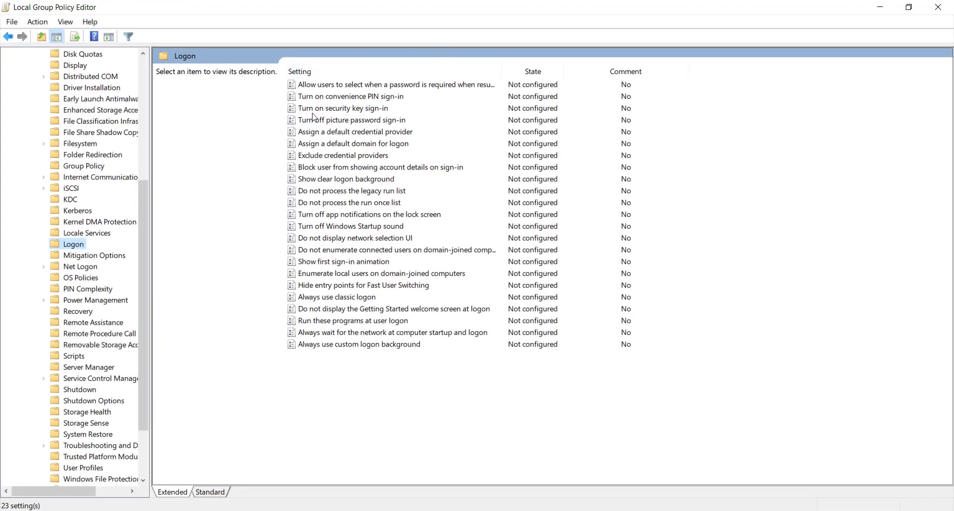
left_click(350, 96)
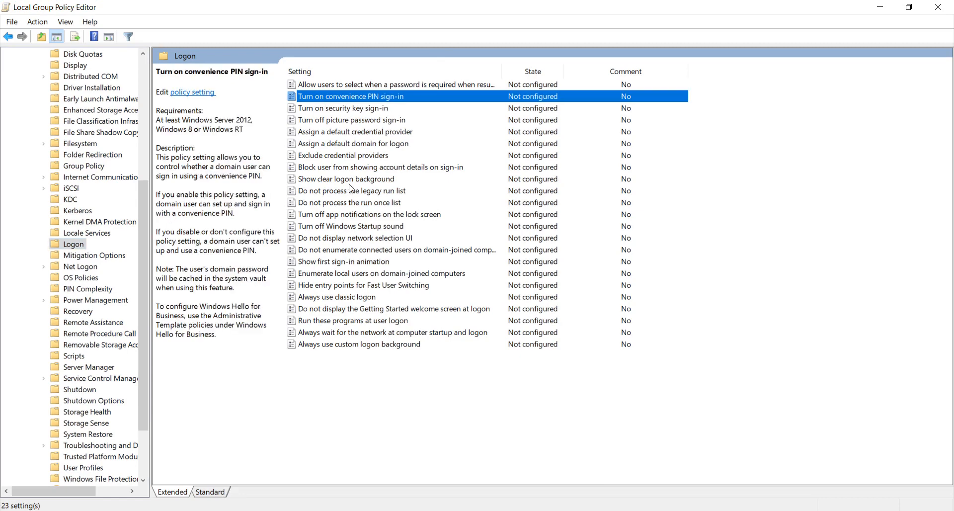
mouse_move(388, 104)
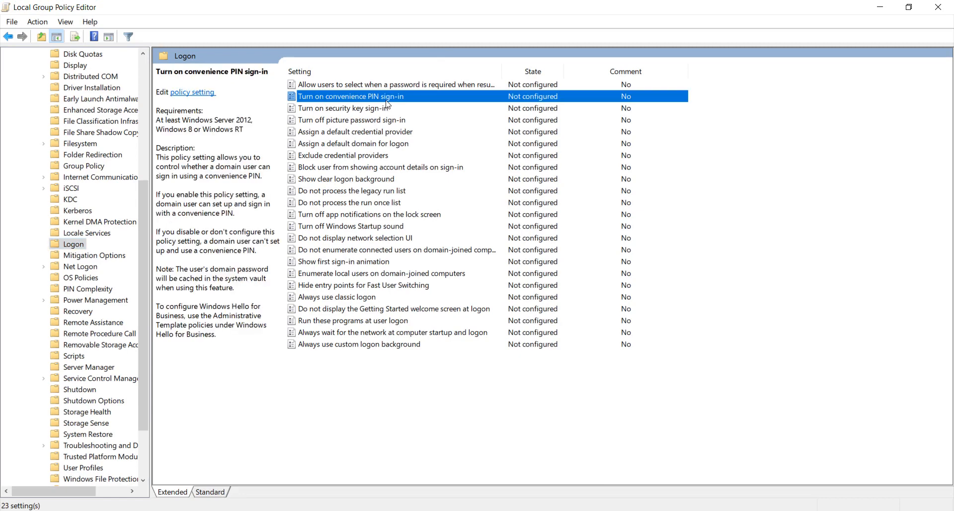
Step: Set Turn on convenience PIN sign-in to Disabled and confirm with OK
double_click(350, 97)
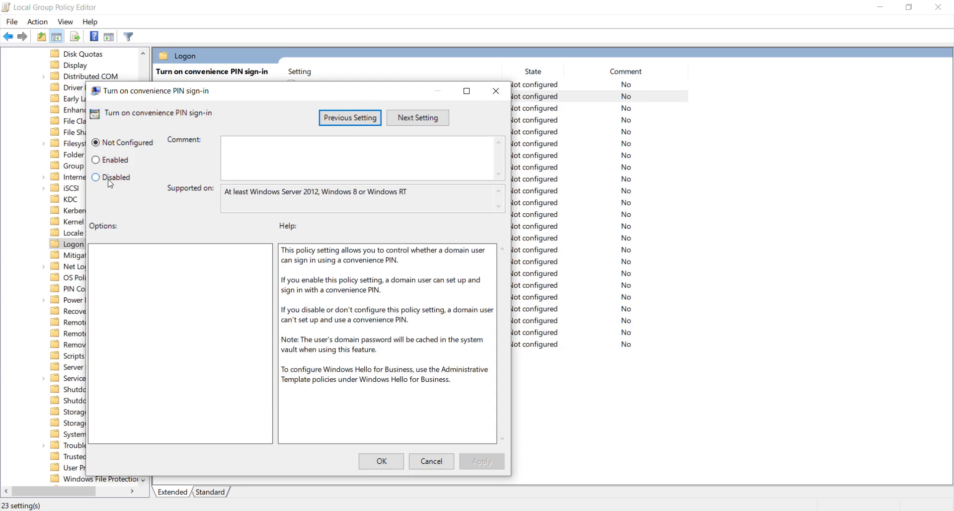
left_click(96, 177)
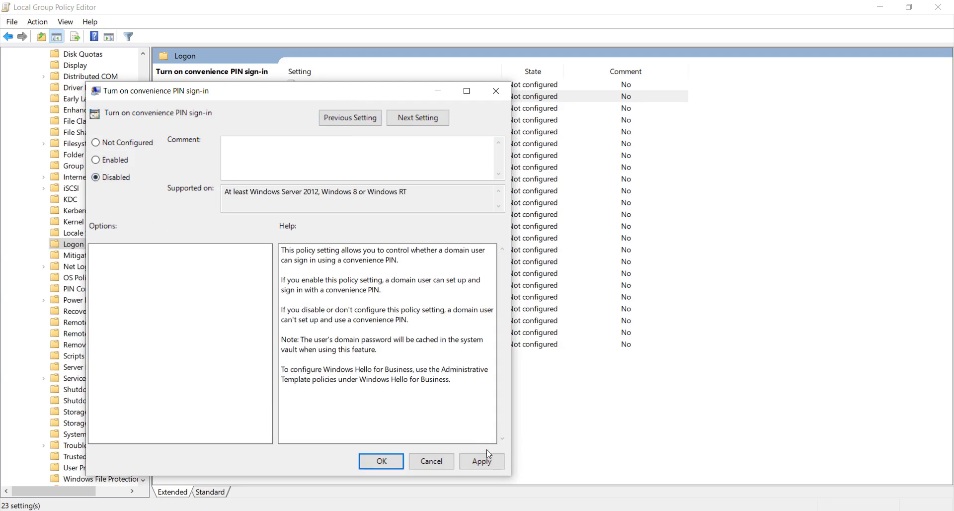
left_click(381, 462)
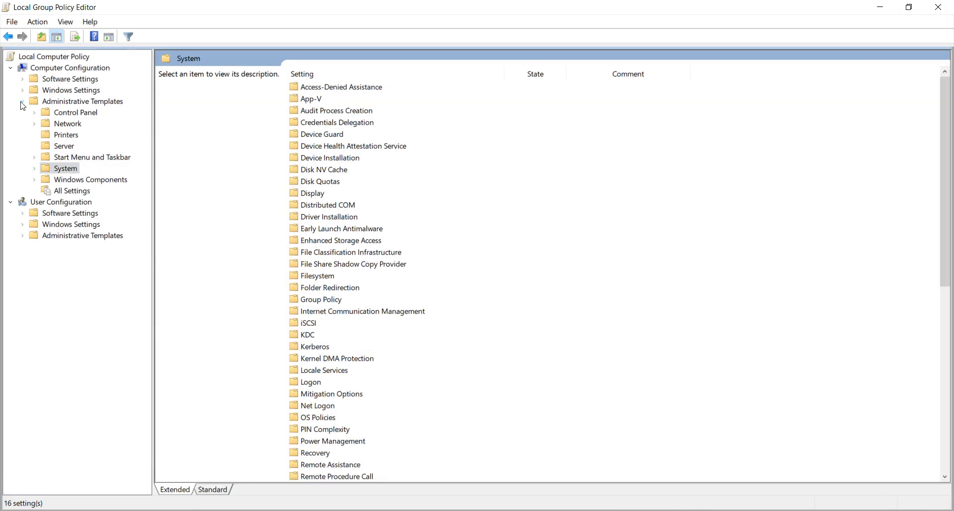
Step: Collapse the Administrative Templates branch before closing the editor
left_click(82, 102)
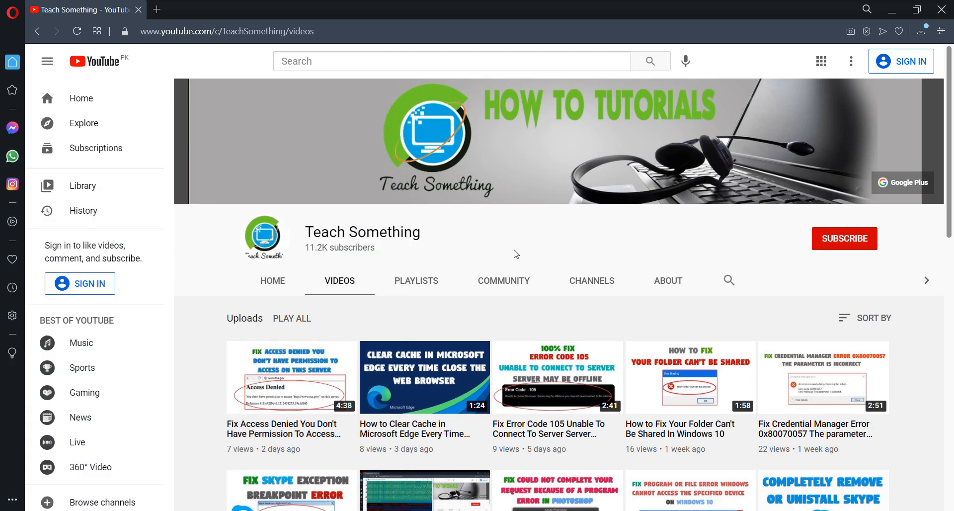
mouse_move(831, 251)
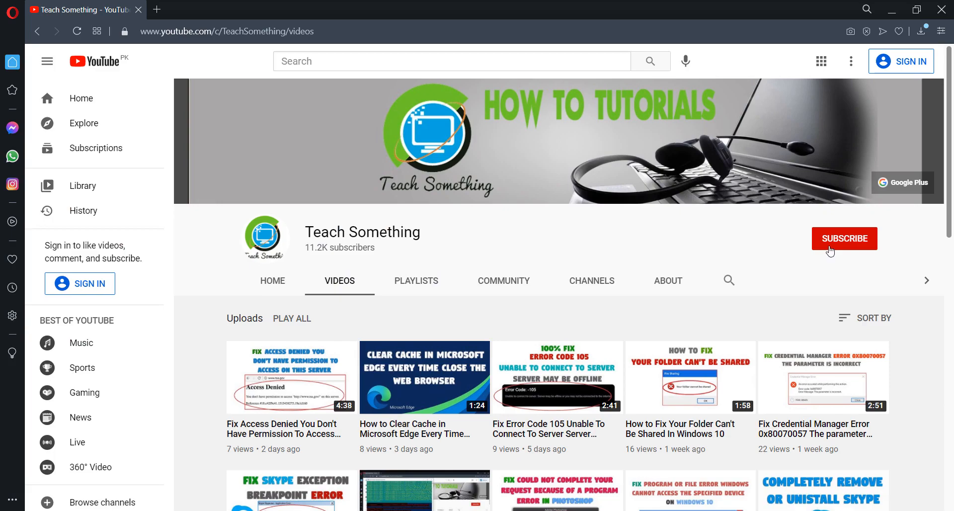